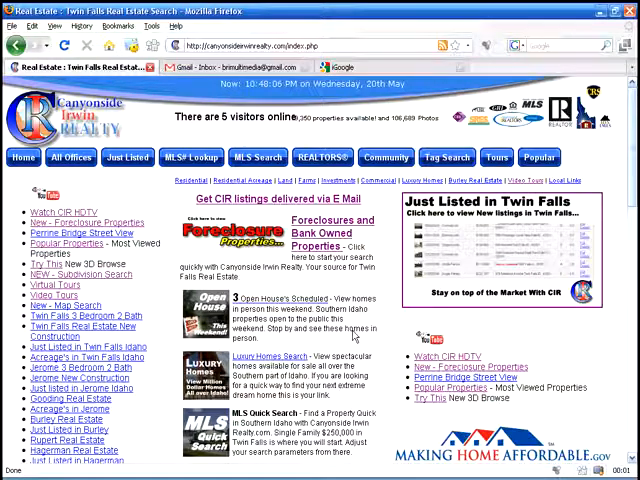
mouse_move(300, 290)
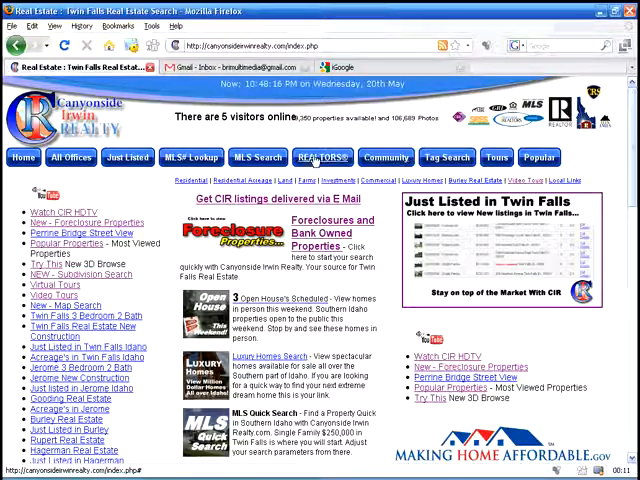
mouse_move(322, 157)
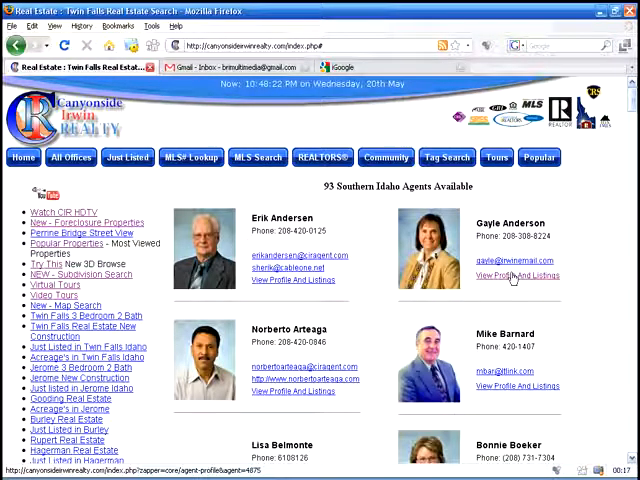
click(517, 276)
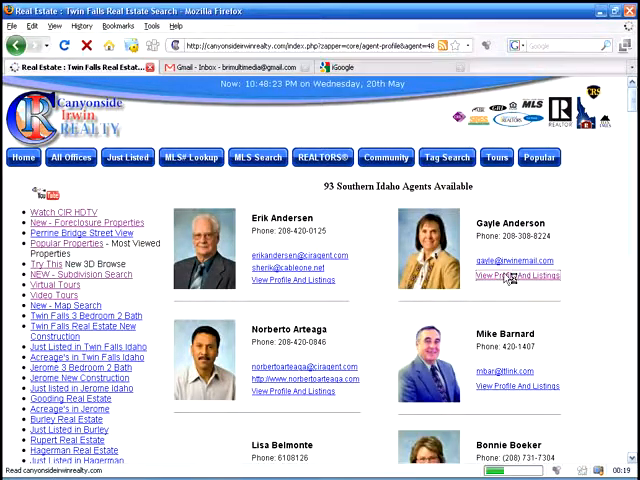
click(513, 275)
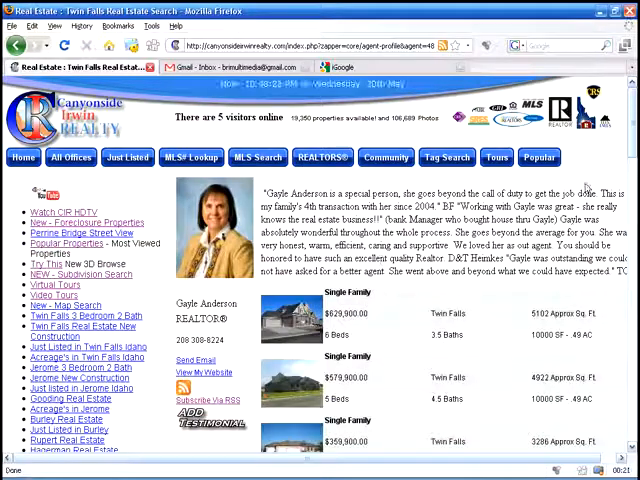
scroll(down, 3)
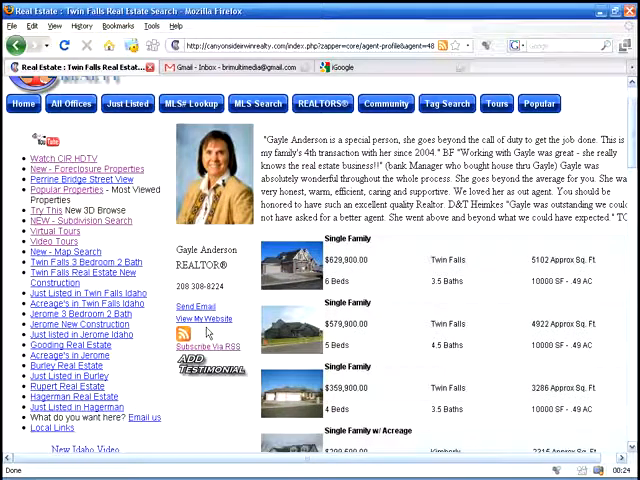
click(208, 346)
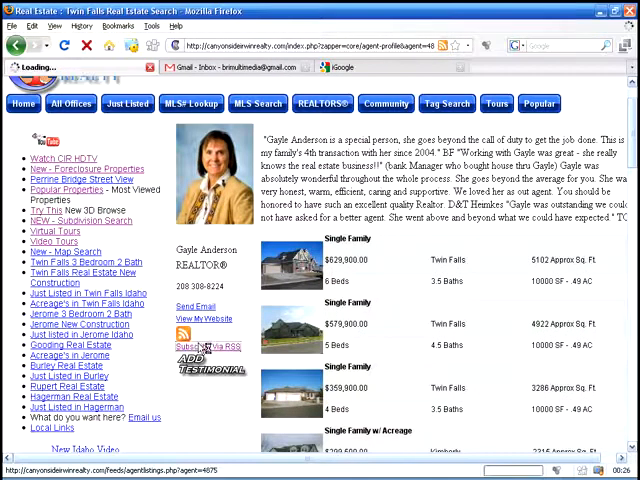
- Subscribe to the listings feed using Google as the feed reader
click(217, 346)
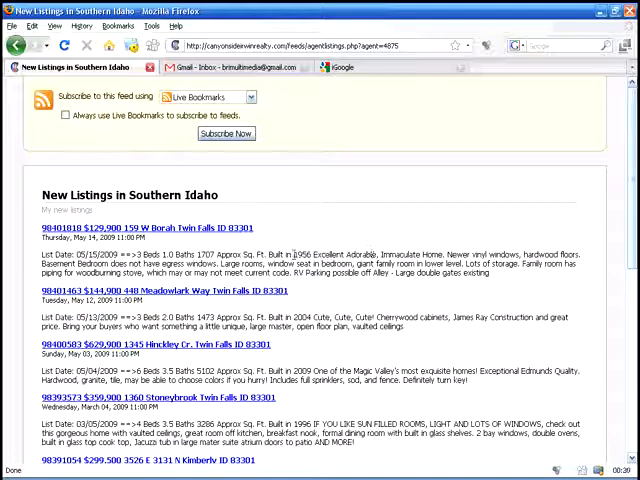
scroll(down, 3)
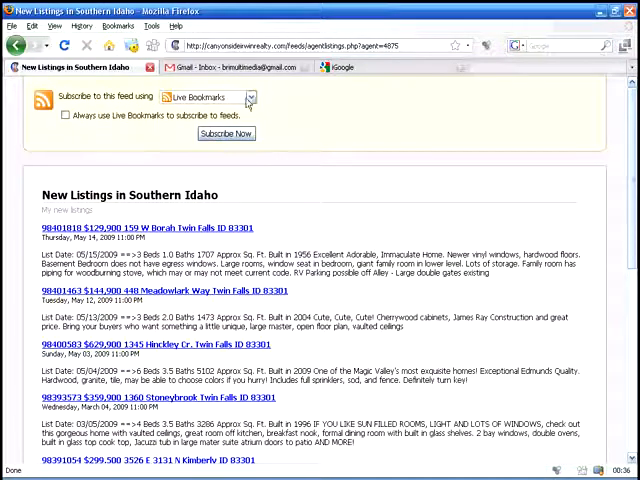
click(249, 97)
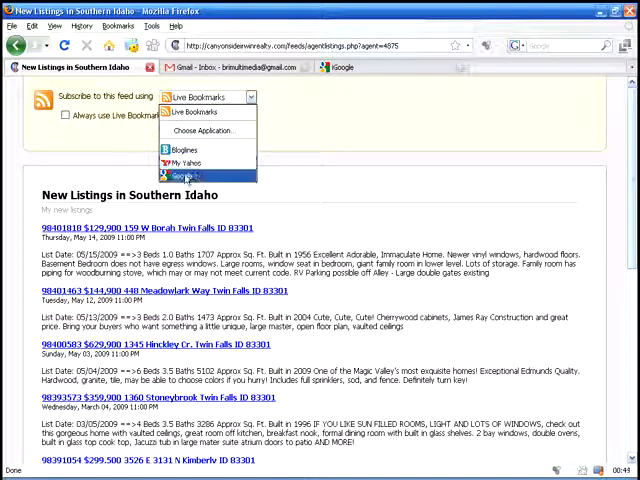
click(186, 176)
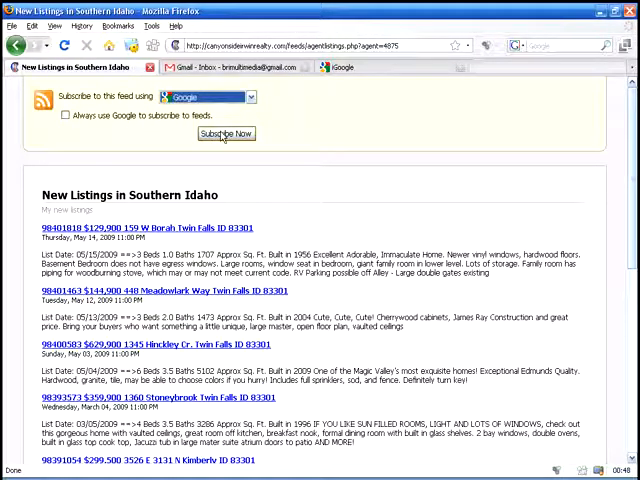
click(225, 133)
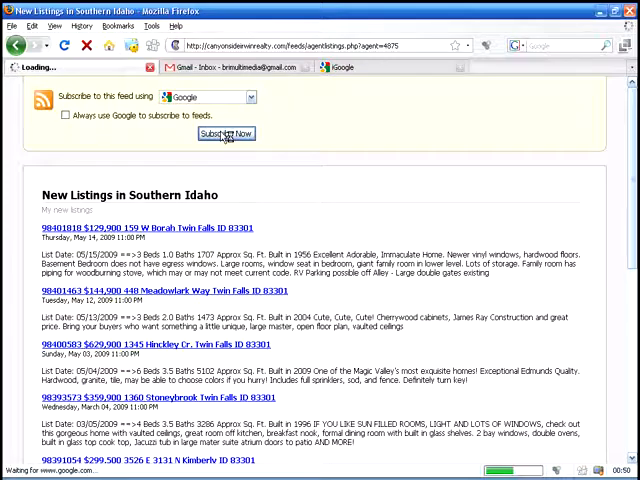
click(225, 133)
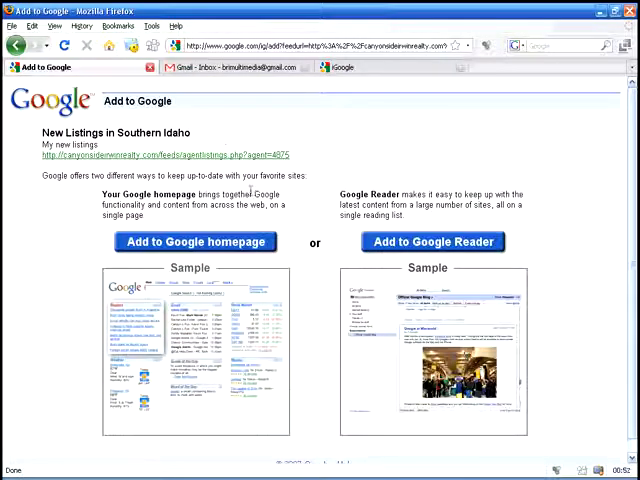
- Add the feed to the Google homepage and expand the first listing in the gadget
scroll(down, 3)
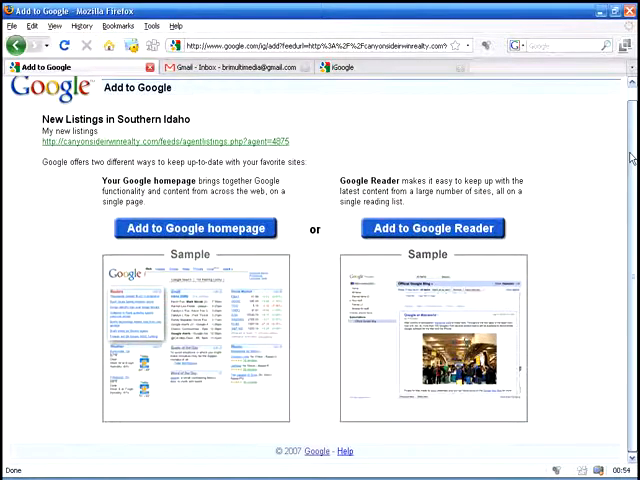
click(196, 228)
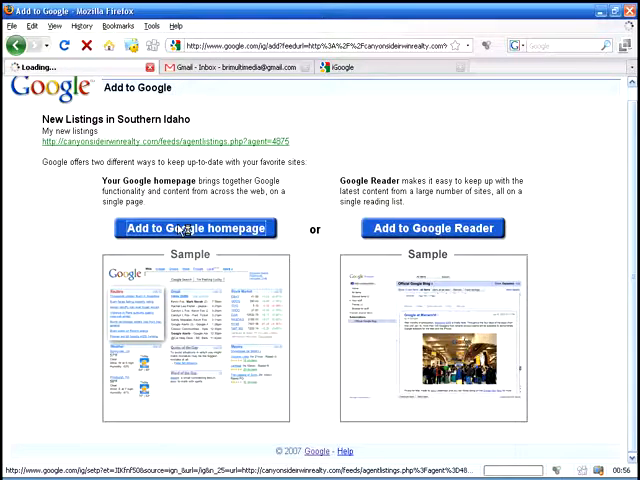
click(195, 228)
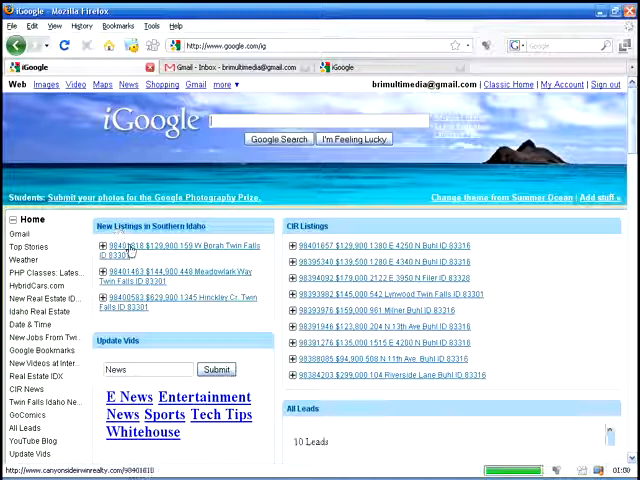
click(100, 246)
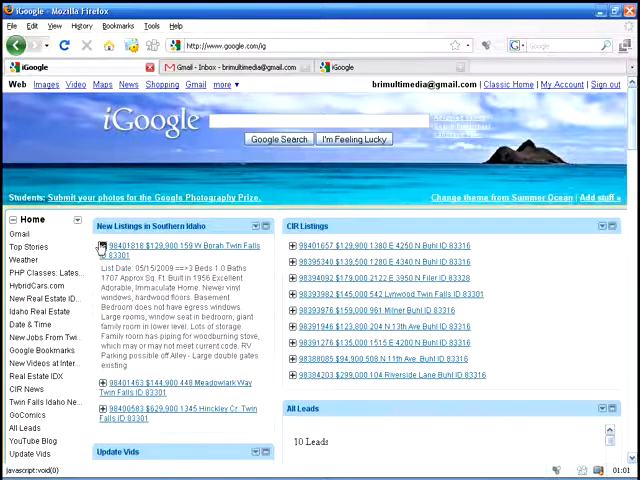